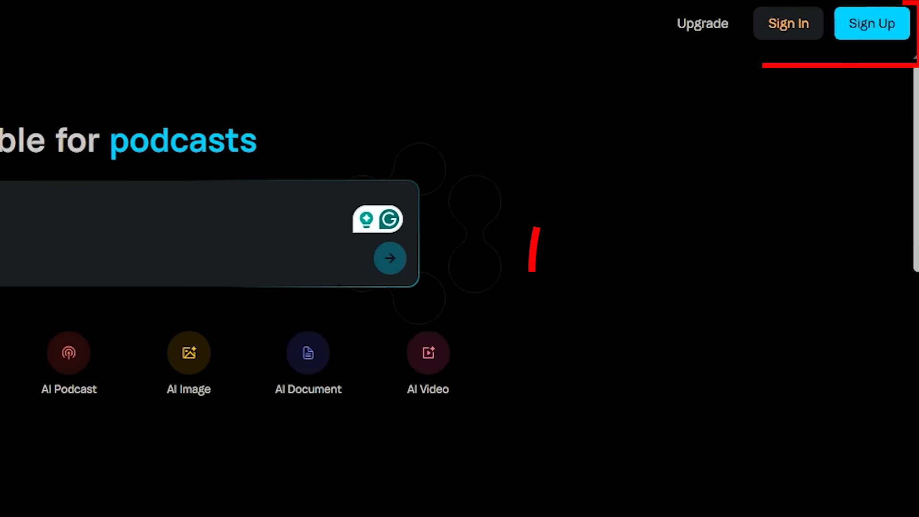
Begin sign-up from the landing page to reach the Google, GitHub or email registration options
click(871, 23)
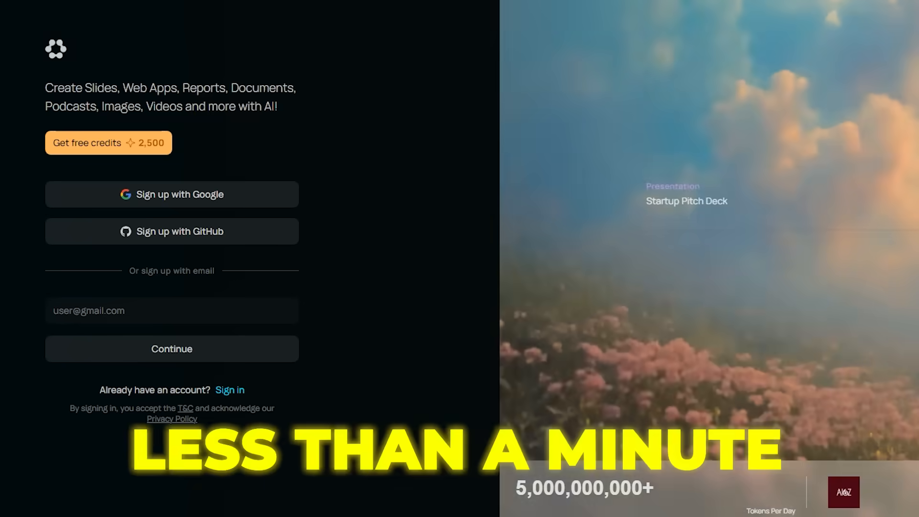